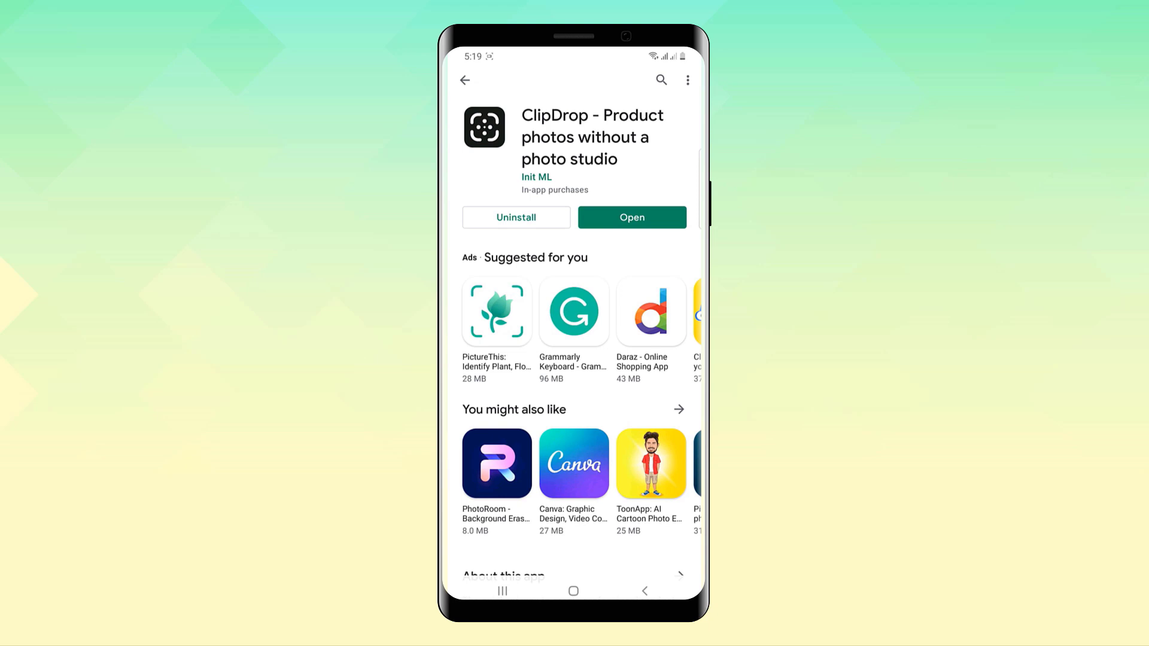
- Return from the ClipDrop Play Store listing to the home screen
{"action": "left_click", "coordinate": [631, 217]}
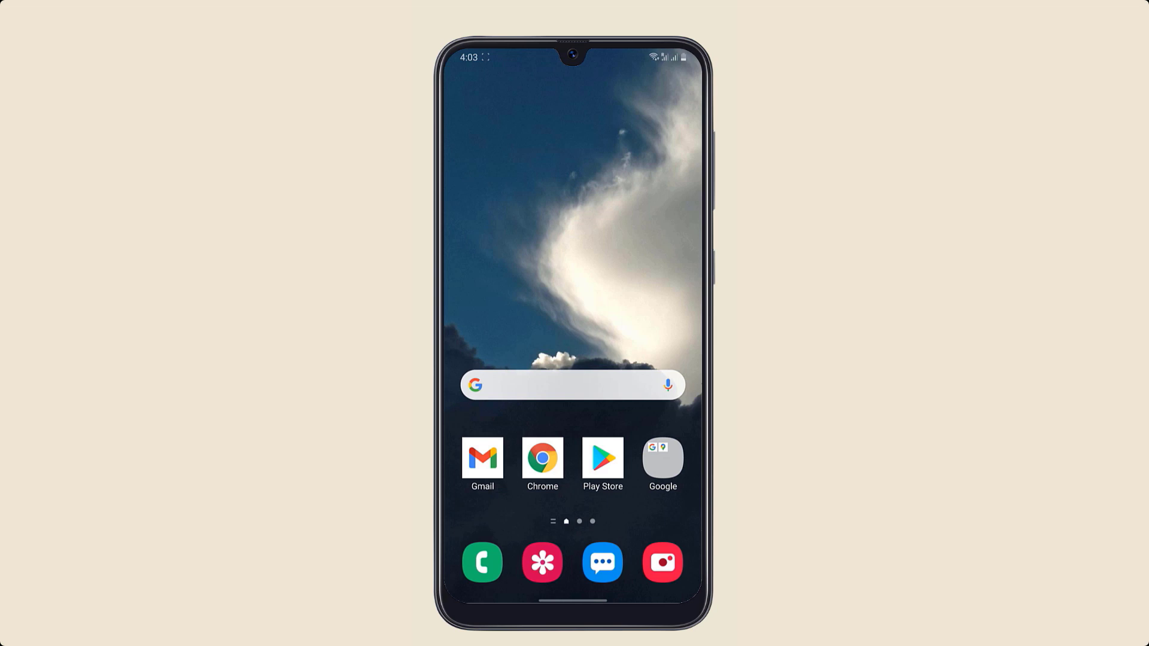
- Browse to remove.bg in Chrome and upload a gallery photo for automatic background removal
{"action": "left_click", "coordinate": [542, 456]}
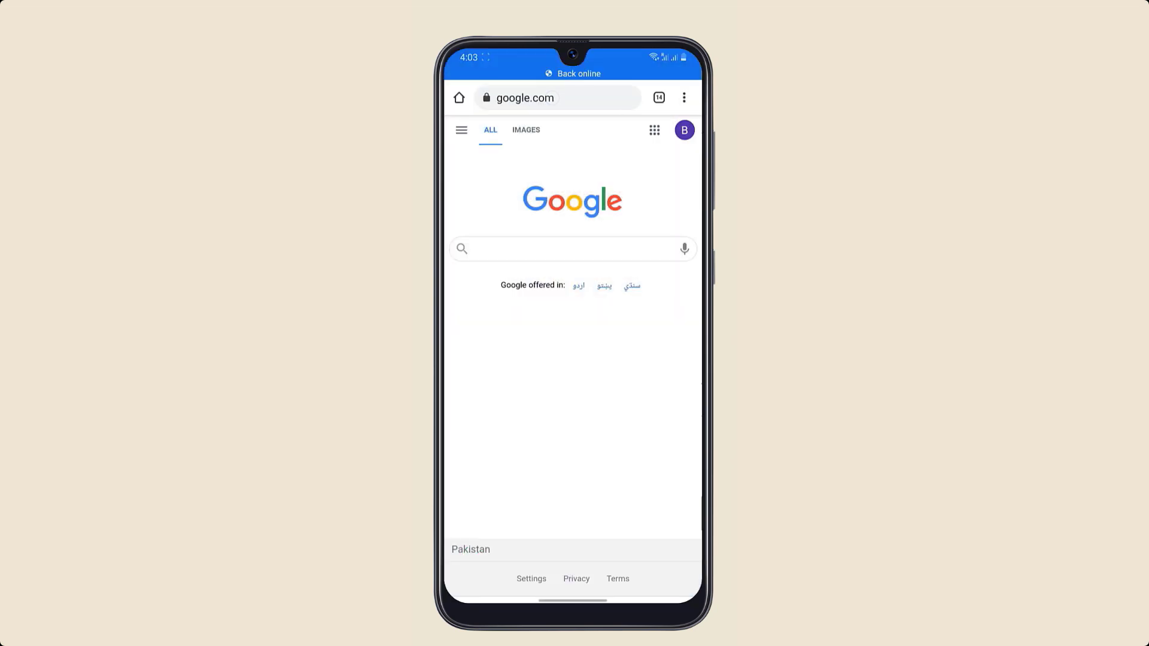
{"action": "type", "text": "remove.bg"}
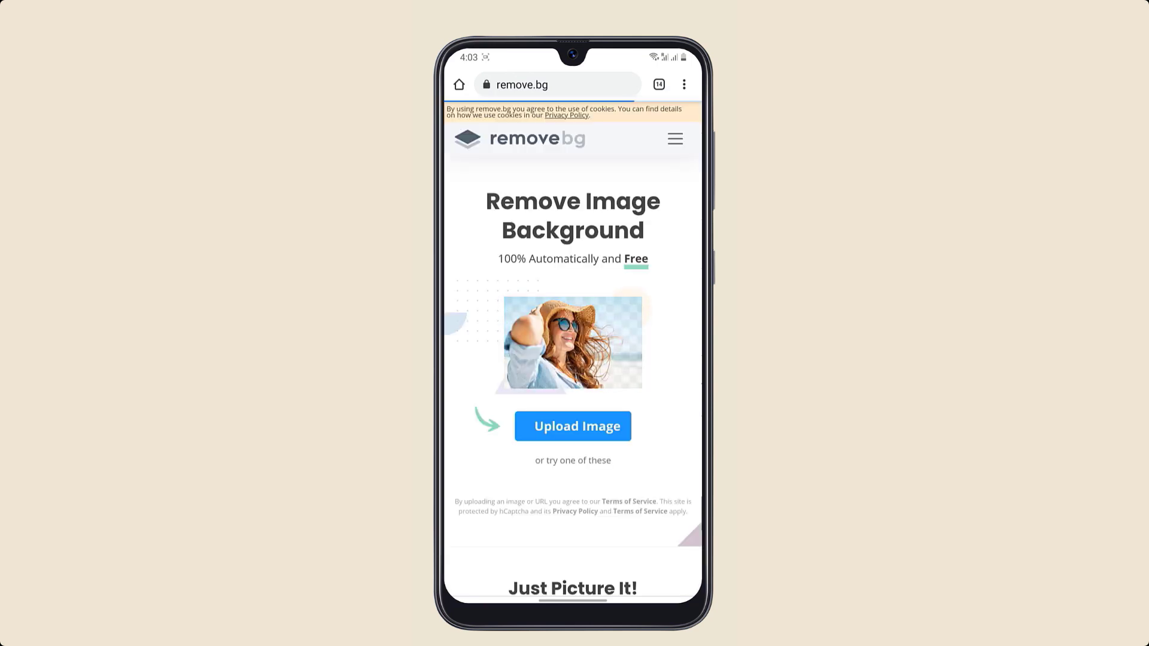
{"action": "left_click", "coordinate": [572, 426]}
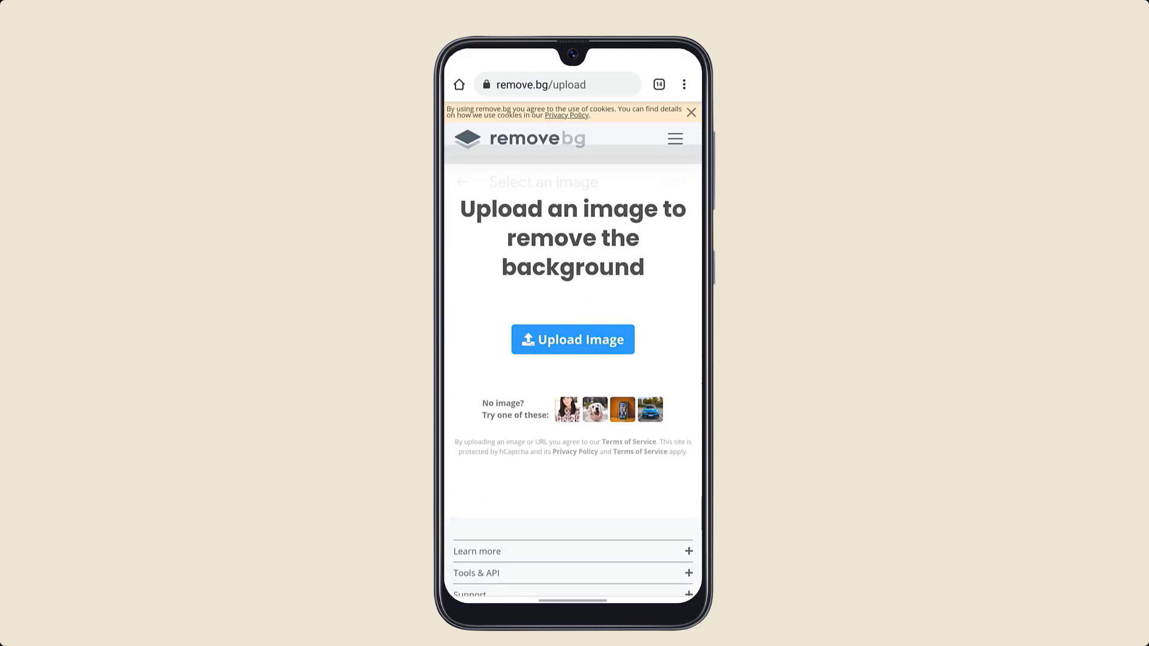
{"action": "left_click", "coordinate": [572, 339]}
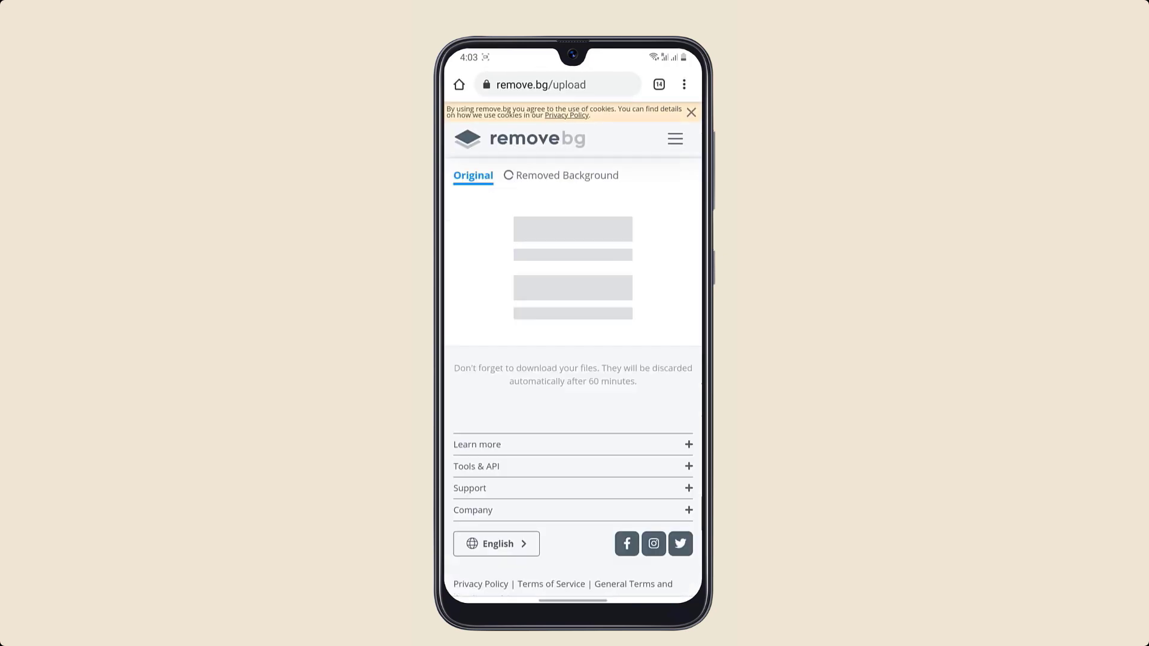
{"action": "left_click", "coordinate": [560, 175]}
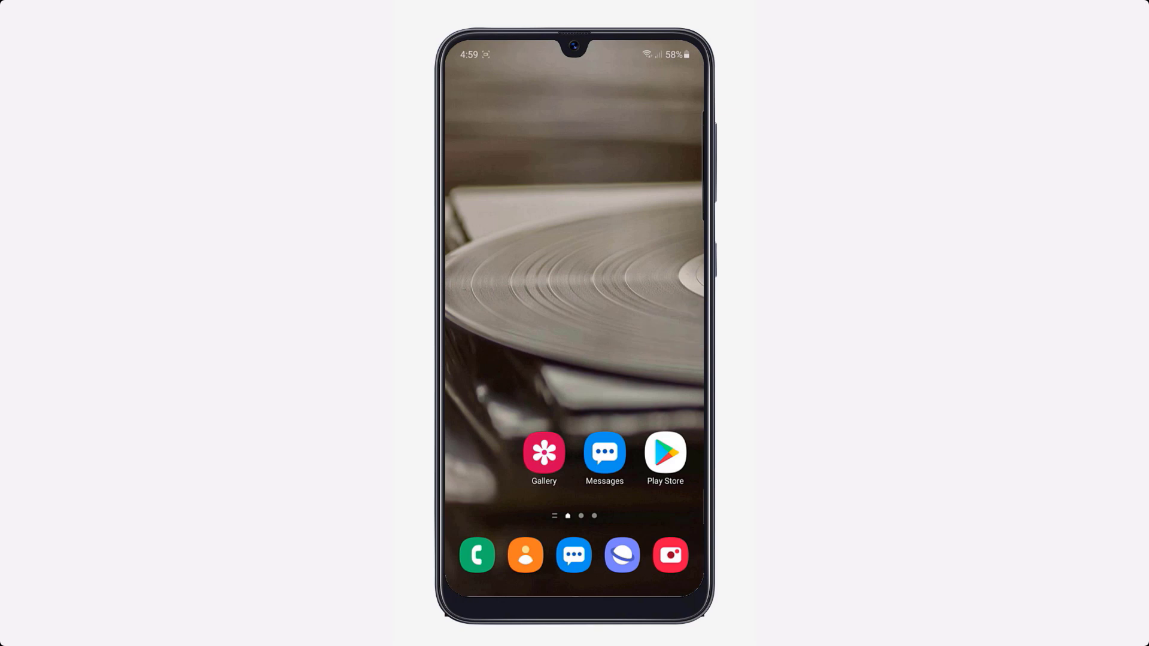
- Find Call Recorder - Cube ACR in Play Store and launch it from its listing
{"action": "left_click", "coordinate": [665, 452]}
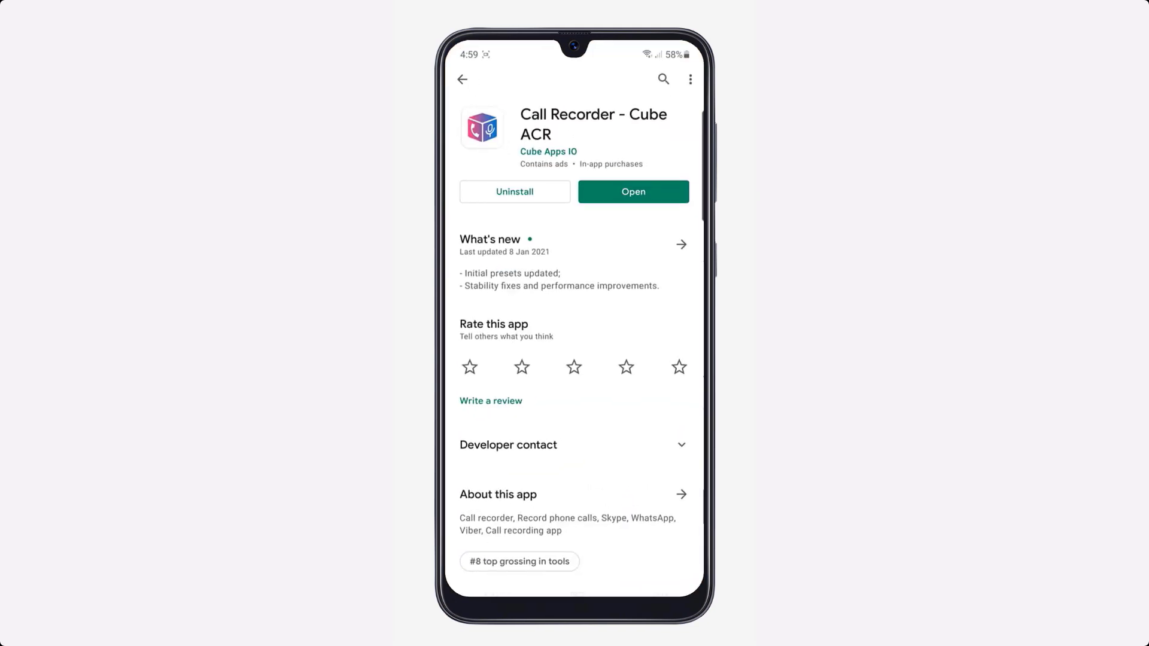
{"action": "left_click", "coordinate": [632, 191]}
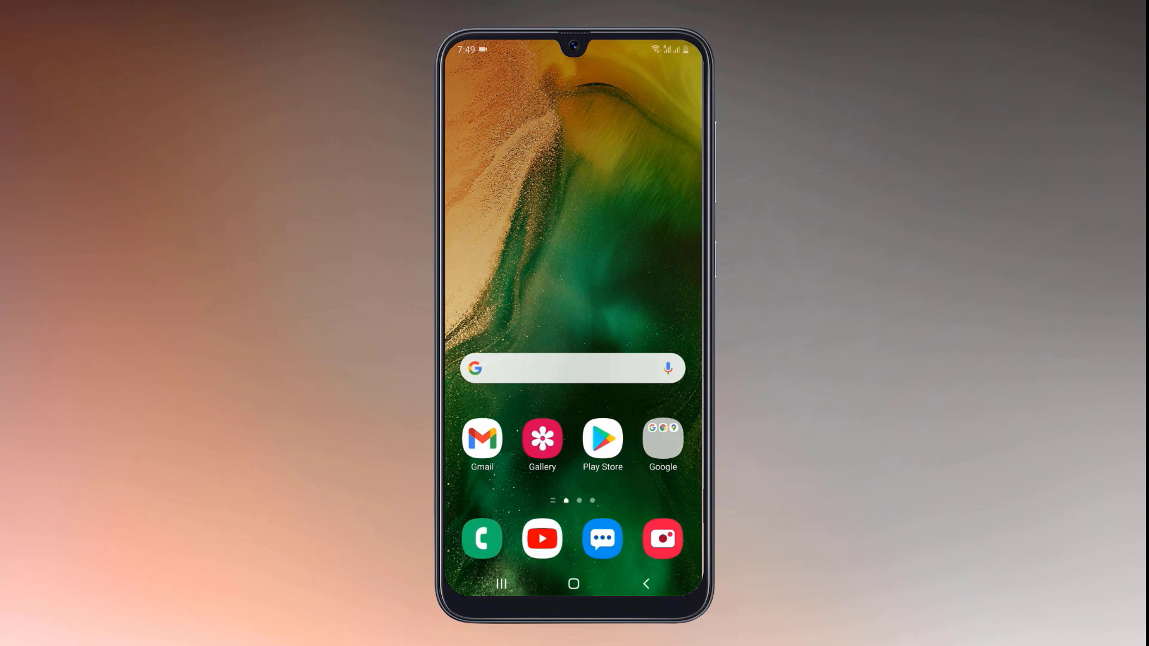
- Dial *#0*# to reach the hardware test grid and run the red display and touch tests
{"action": "left_click", "coordinate": [482, 539]}
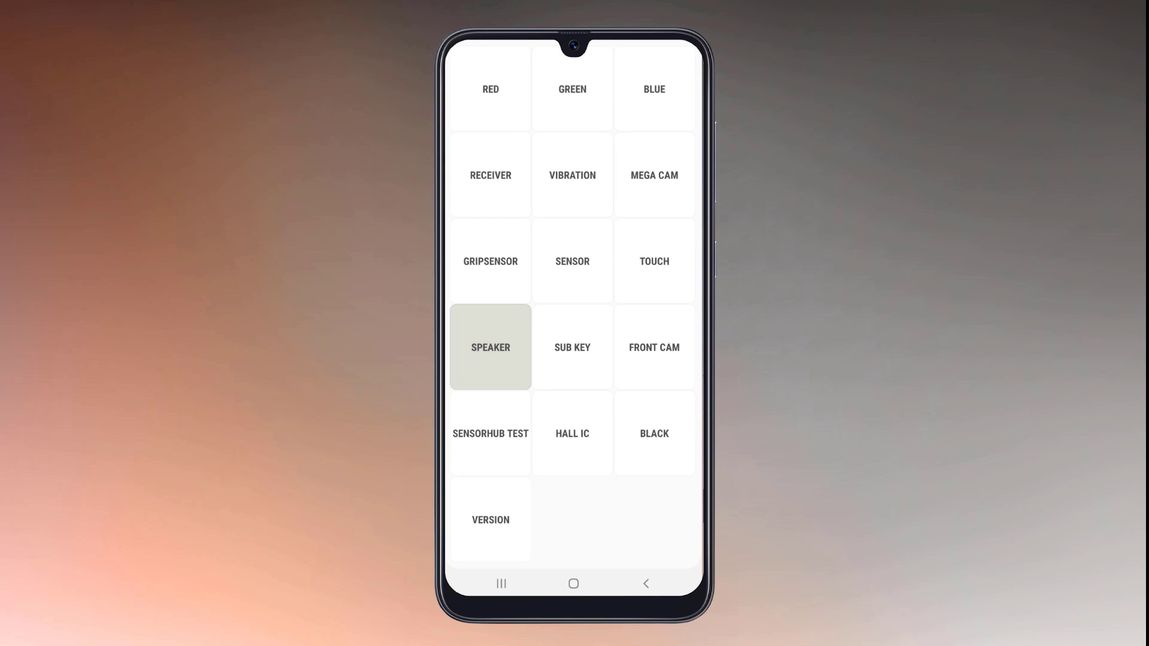
{"action": "left_click", "coordinate": [490, 89]}
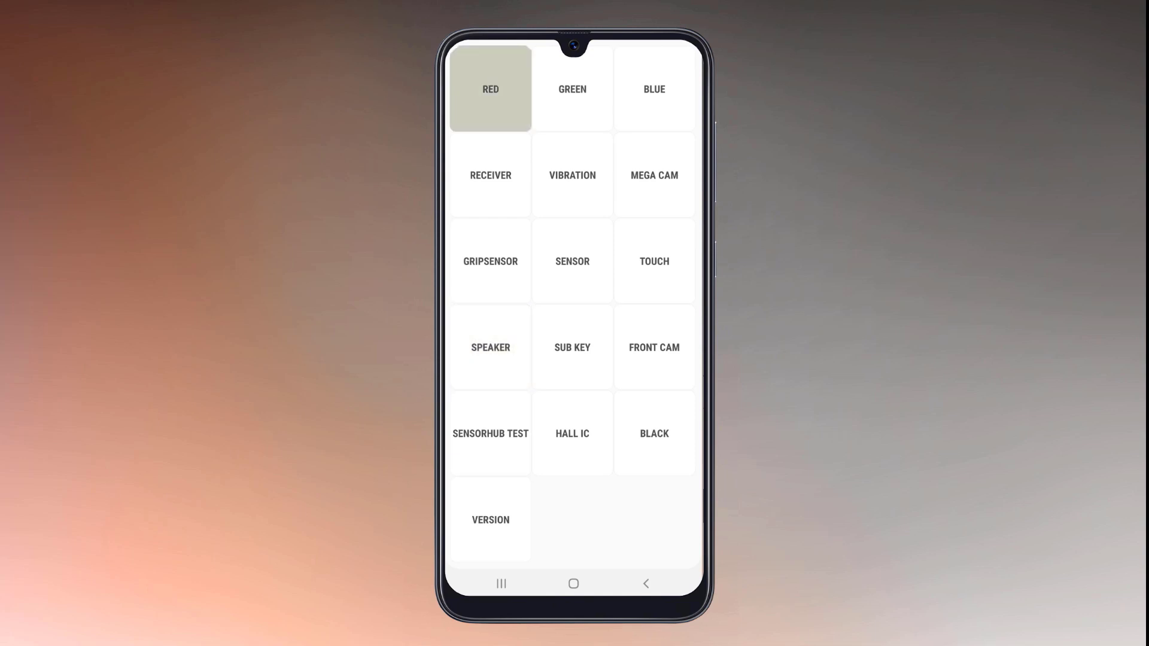
{"action": "left_click", "coordinate": [489, 89]}
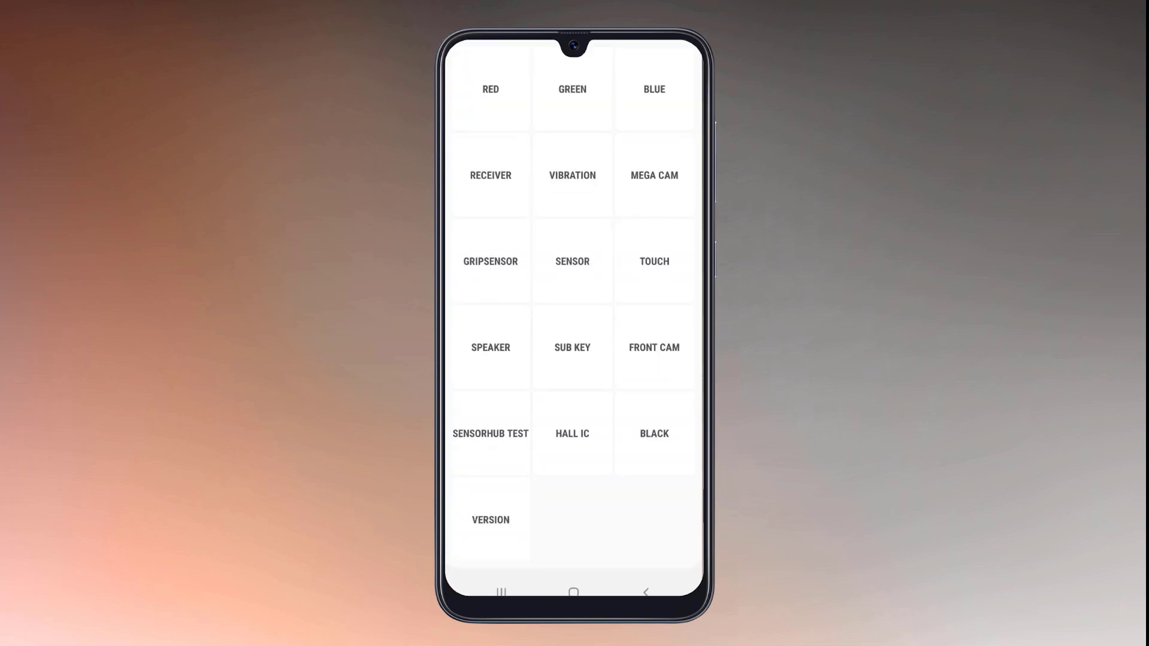
{"action": "left_click", "coordinate": [654, 261]}
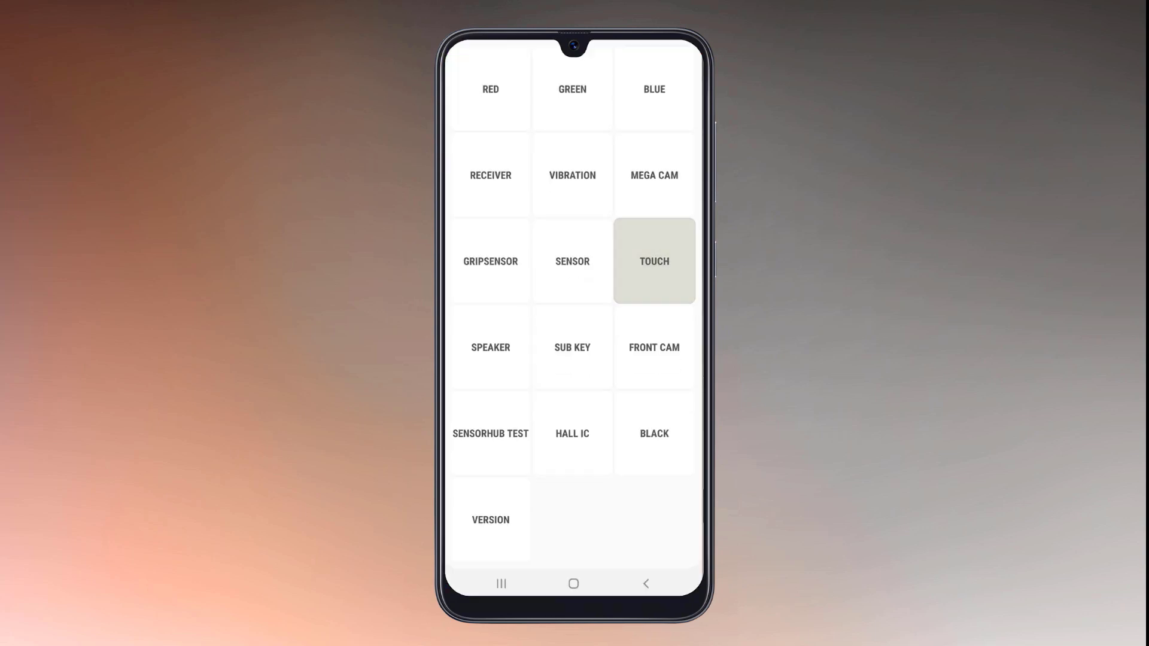
{"action": "left_click", "coordinate": [653, 261]}
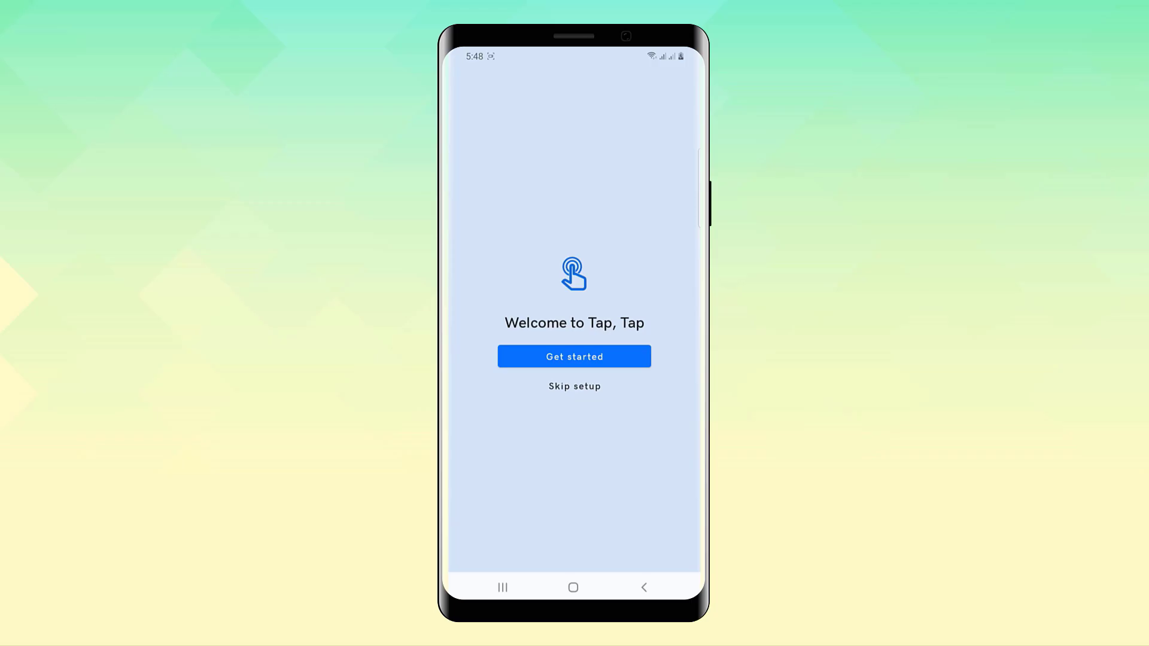
- Get started with Tap, Tap, enable the back-tap gesture and reach the Launch Assistant add-gate panel
{"action": "left_click", "coordinate": [573, 357]}
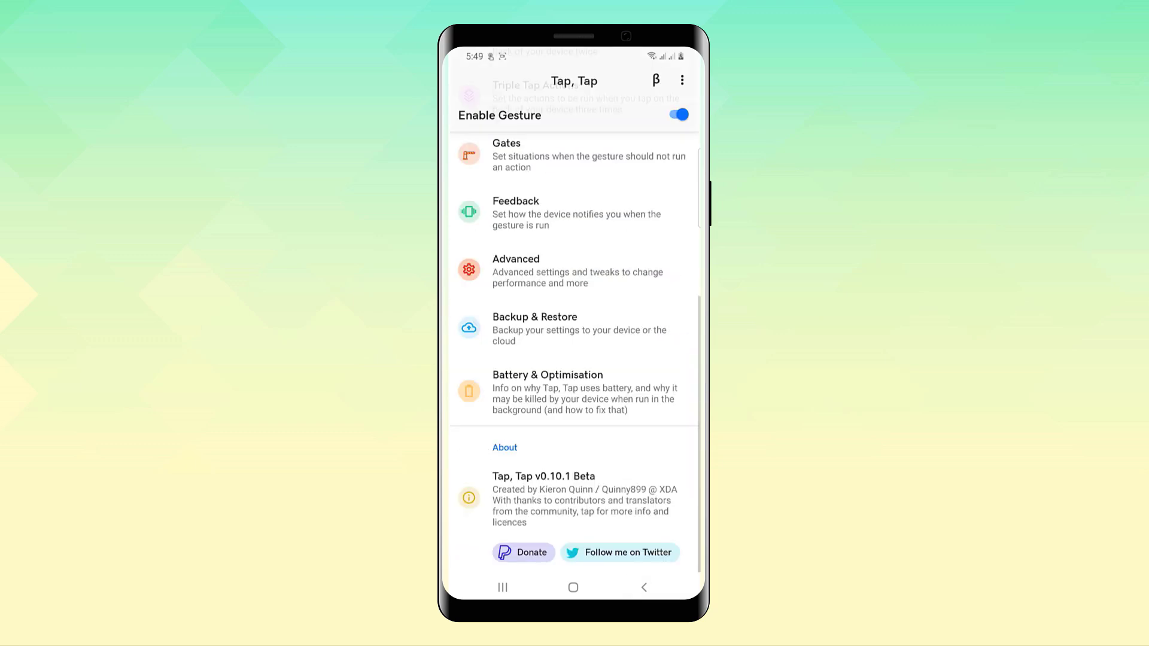
{"action": "scroll", "scroll_direction": "up", "scroll_amount": 3}
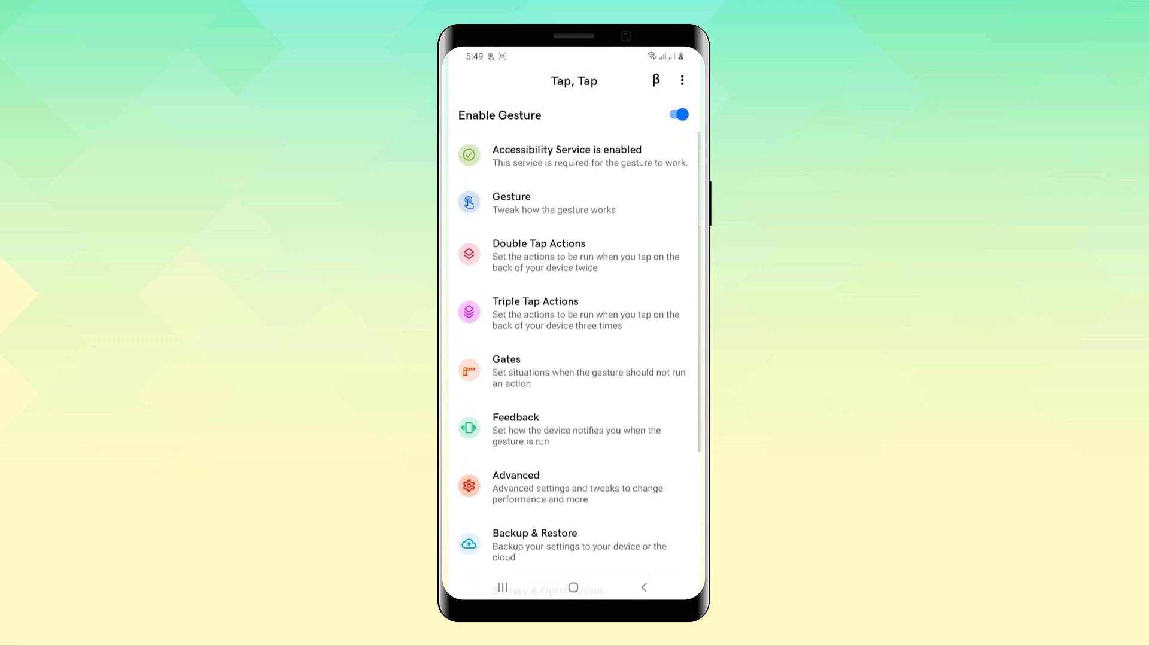
{"action": "left_click", "coordinate": [538, 253]}
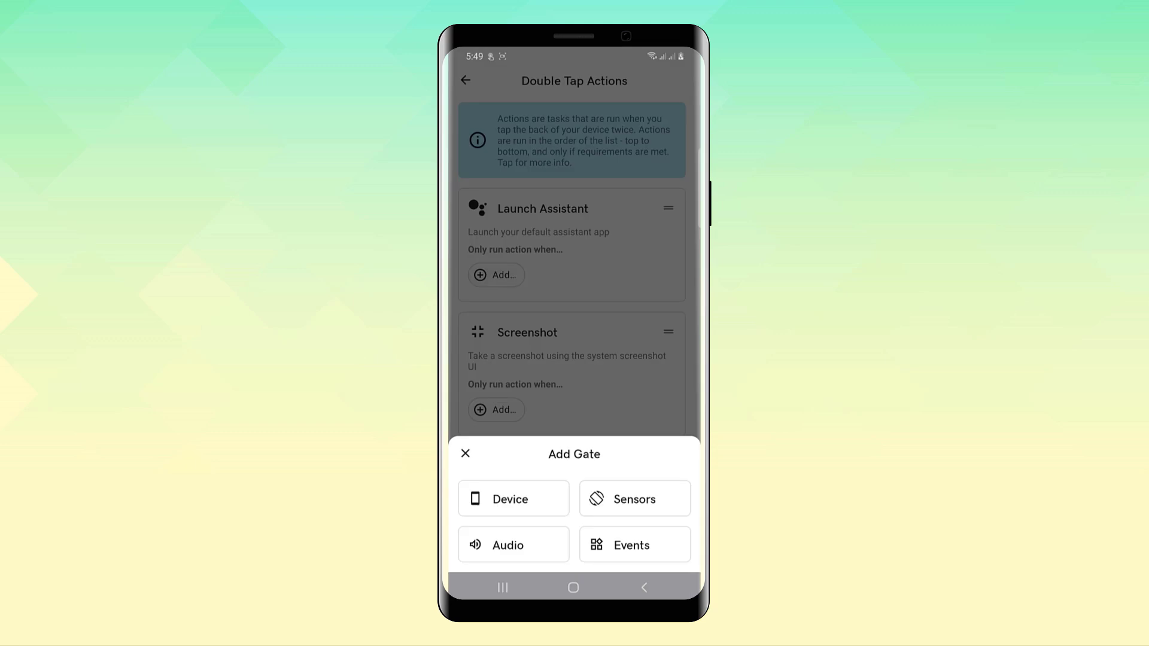
- Add an Audio 'On call' gate to Launch Assistant, then list the Device gate conditions
{"action": "left_click", "coordinate": [508, 544]}
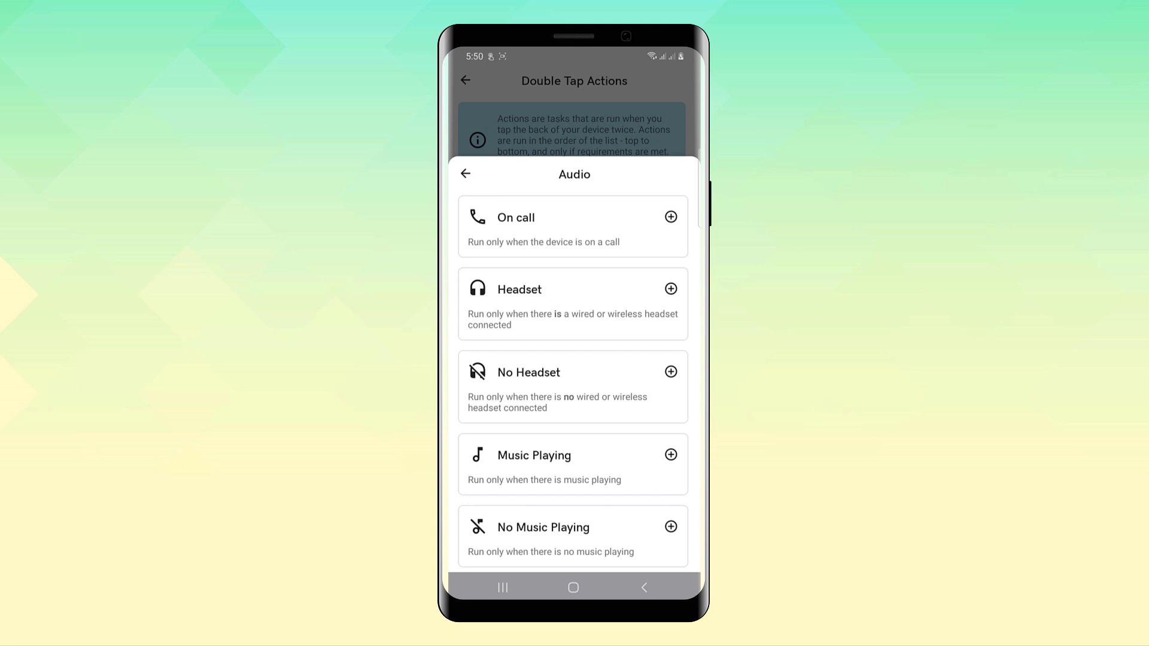
{"action": "left_click", "coordinate": [670, 217]}
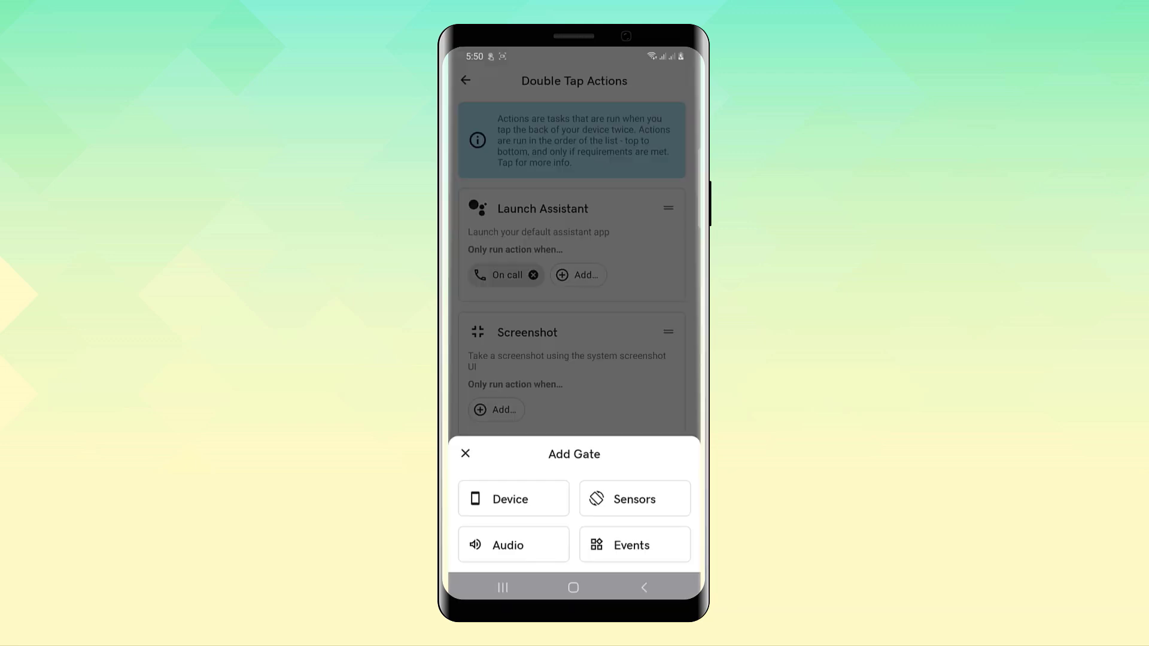
{"action": "left_click", "coordinate": [510, 499]}
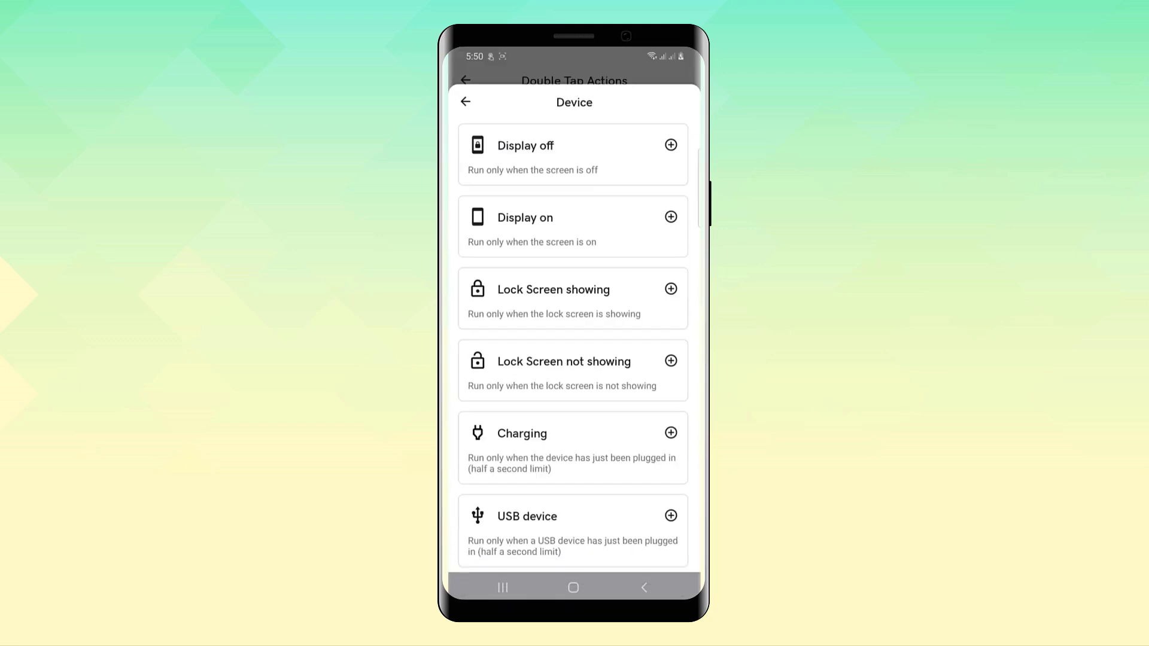